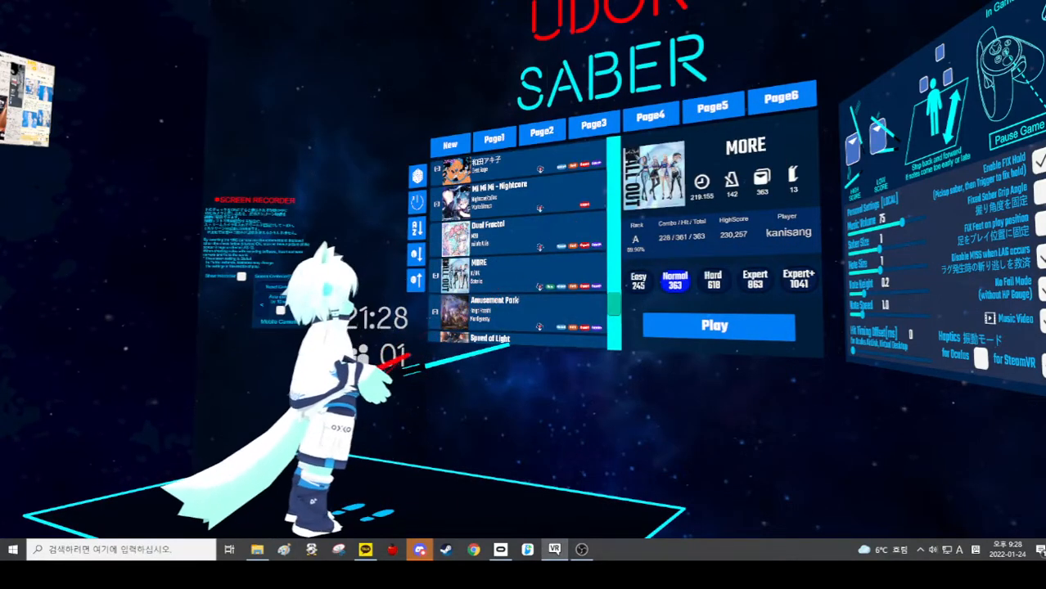
Launch the selected song so the level loads with the combo and score HUD
click(714, 326)
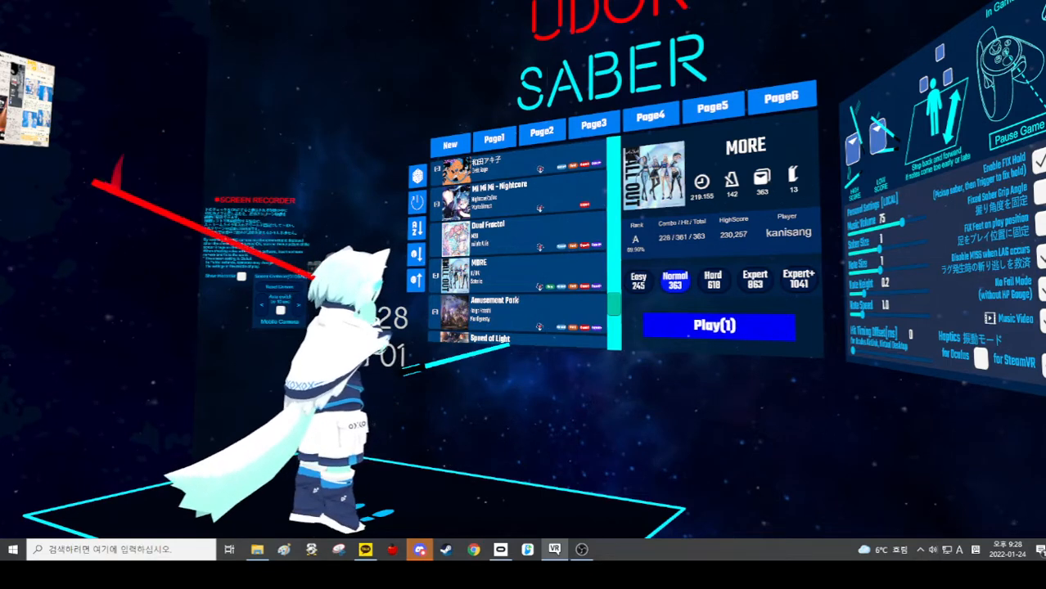
click(716, 324)
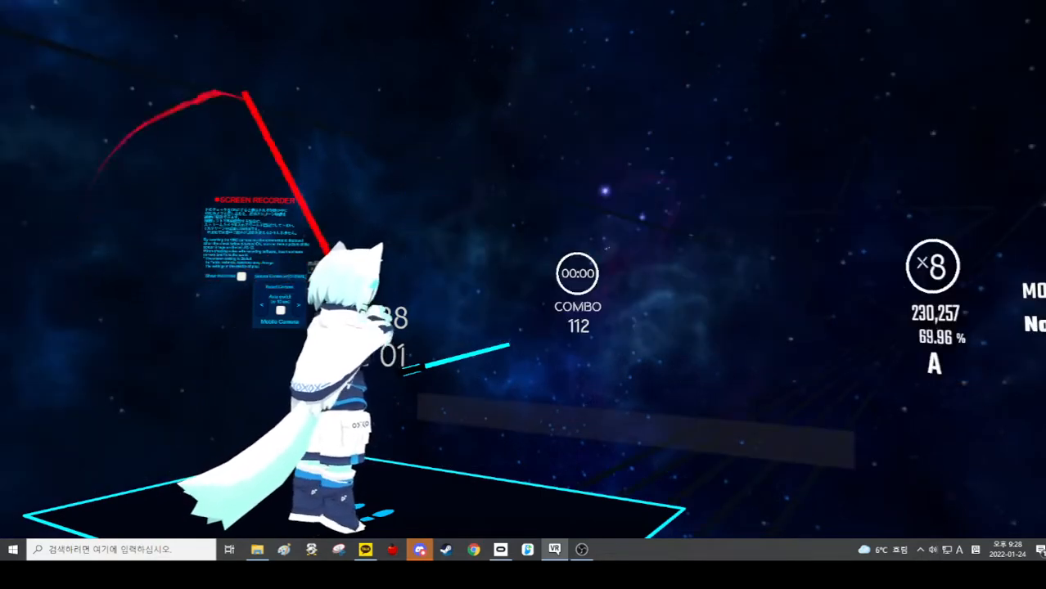